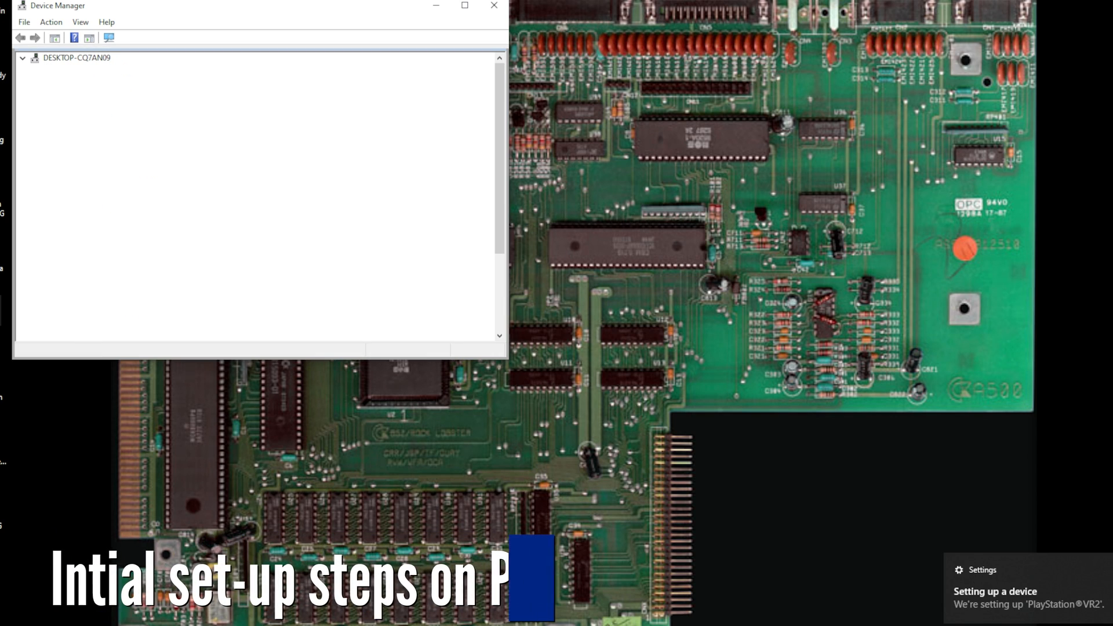
# Bring up Device Manager while Windows begins setting up the PlayStation VR2 headset.
pyautogui.click(23, 58)
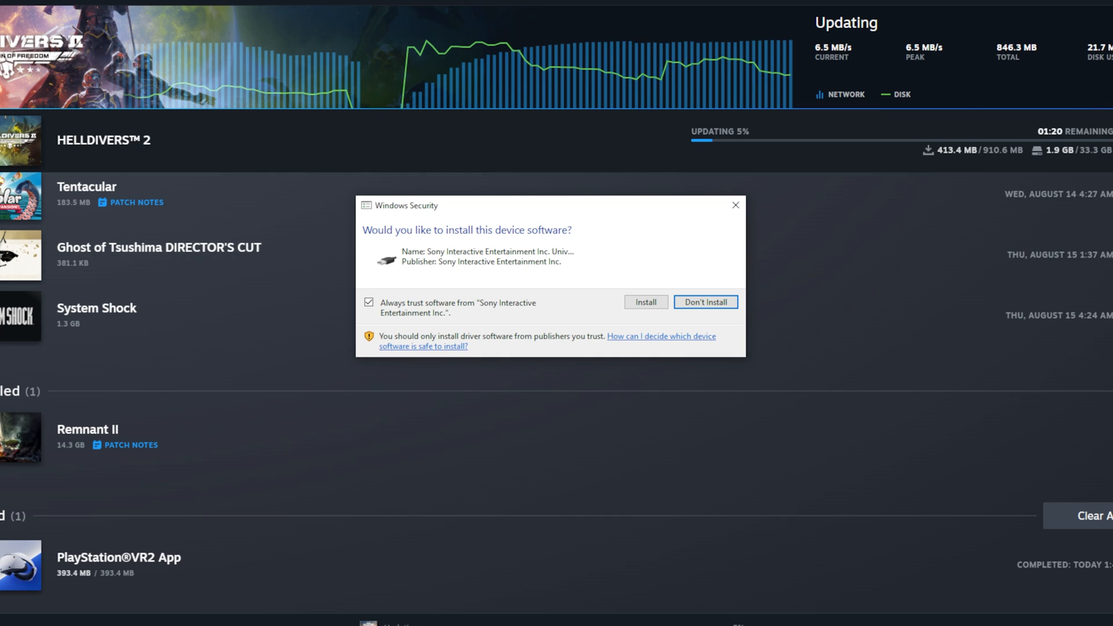
# Approve installing the Sony Interactive Entertainment device software from the Windows Security prompt.
pyautogui.click(705, 301)
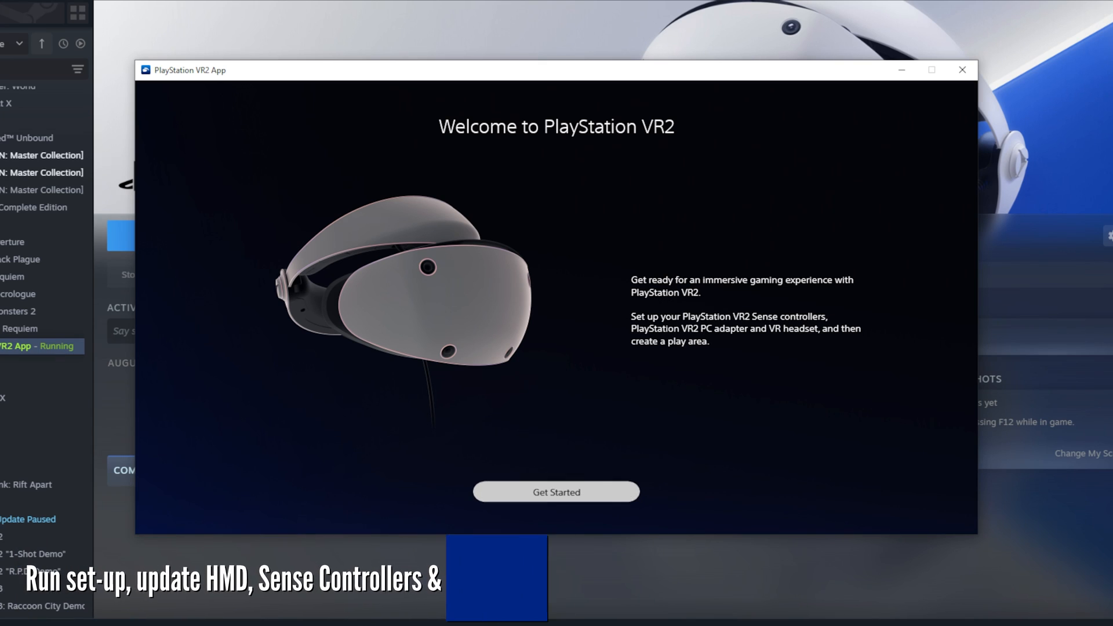
# Start setup, continue past Prepare Your Controllers, and bring up the PC's Bluetooth settings.
pyautogui.click(555, 492)
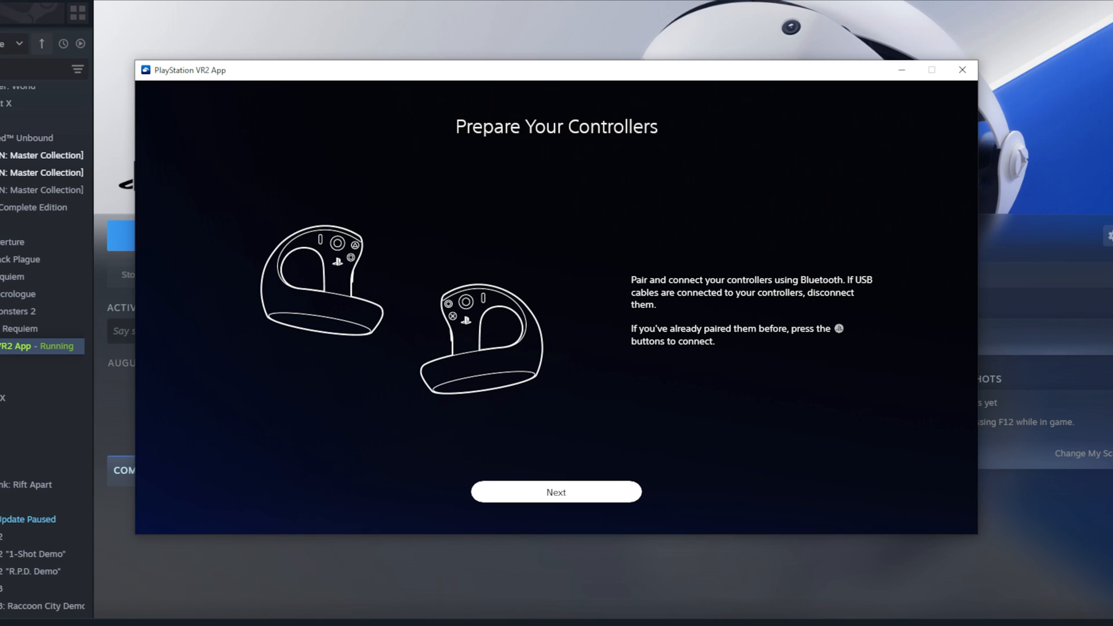
pyautogui.moveTo(556, 491)
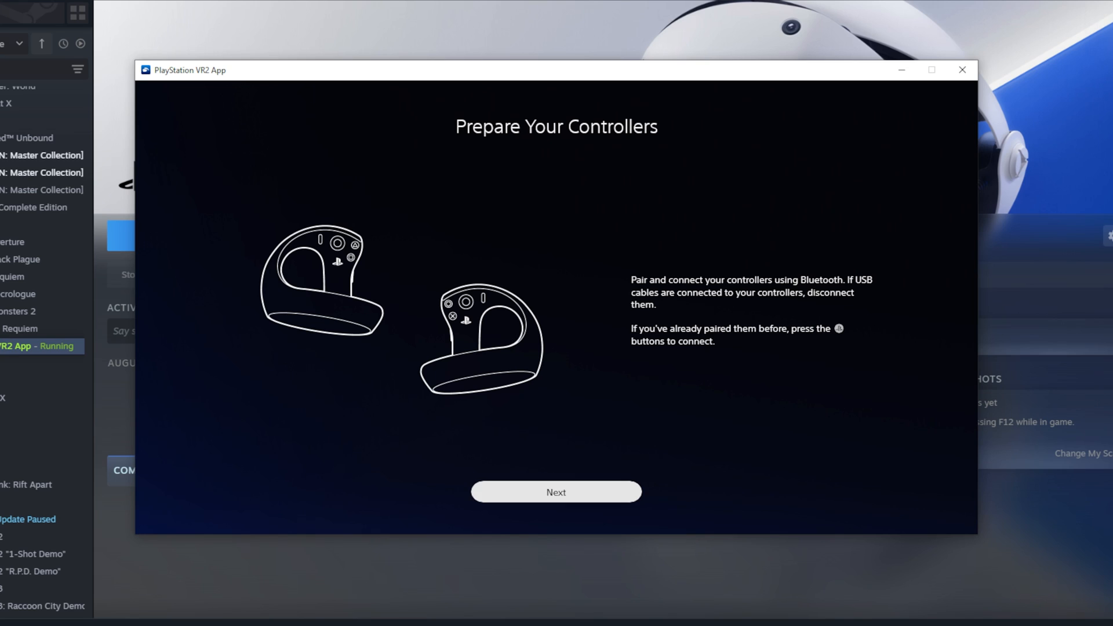
pyautogui.click(555, 492)
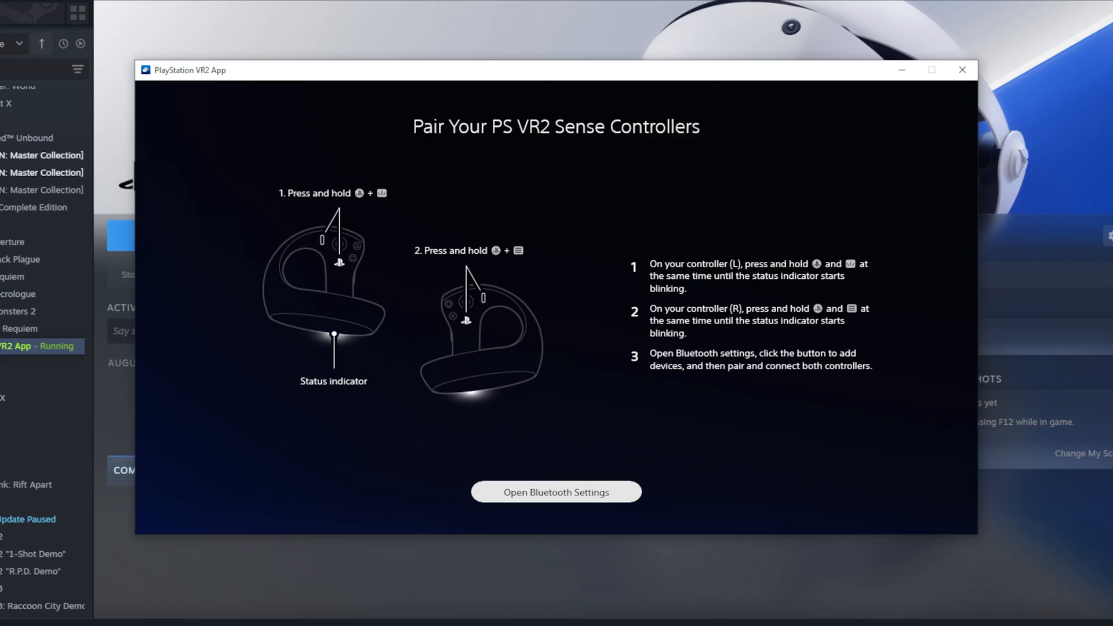
pyautogui.click(555, 492)
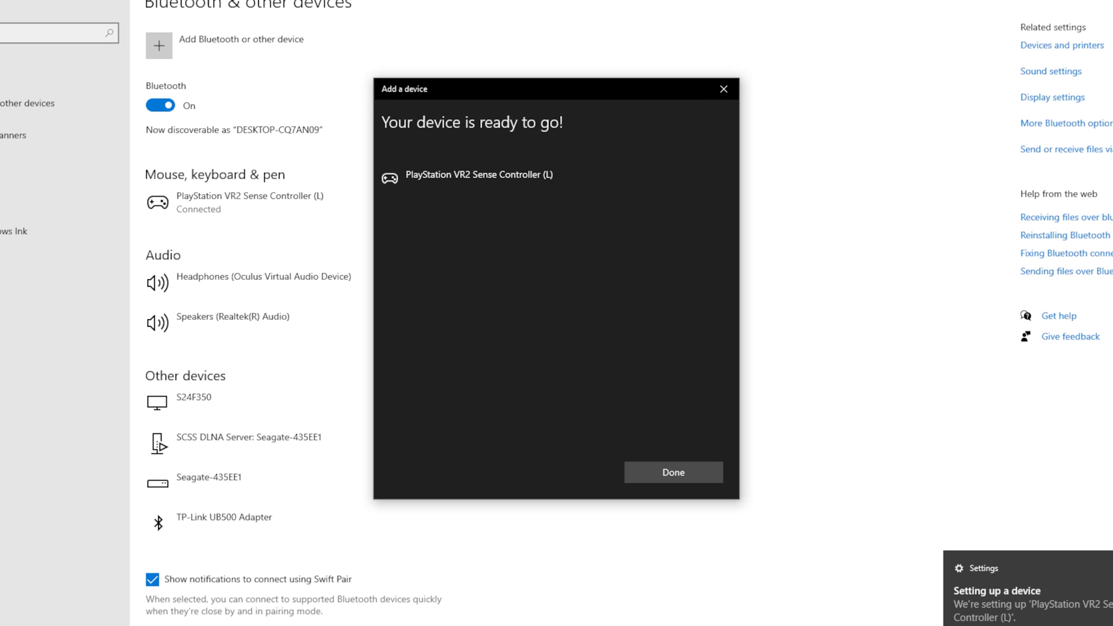
# Finish pairing Sense Controller (L), then pair Sense Controller (R) so both show connected.
pyautogui.click(672, 471)
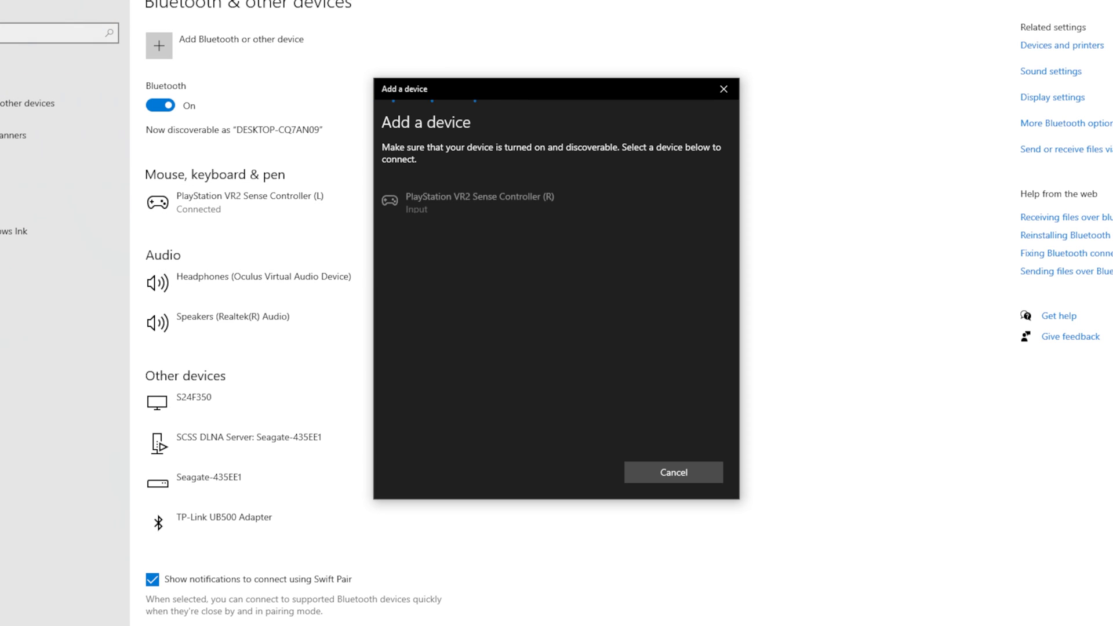
pyautogui.click(479, 201)
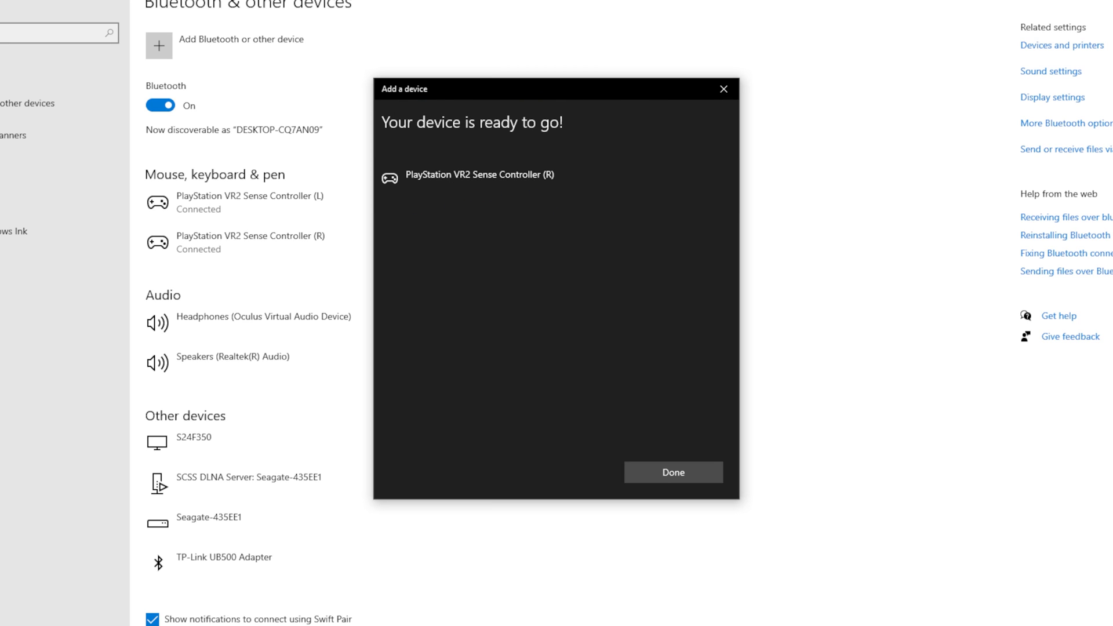
pyautogui.click(671, 472)
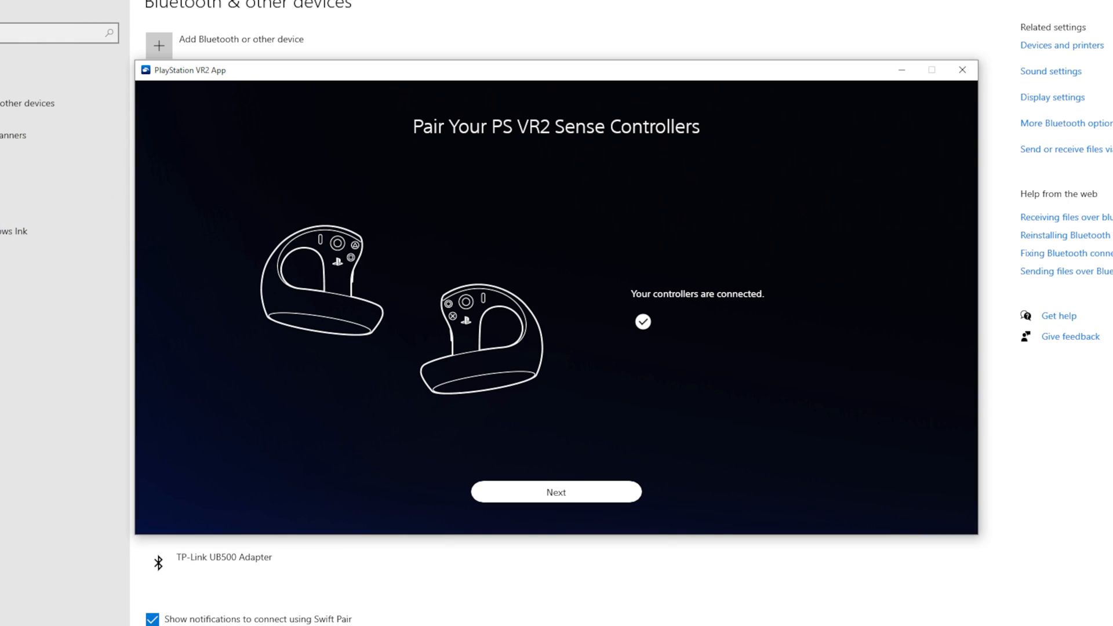
# Continue past the controller and PC adapter steps and allow VR Server through Windows Defender Firewall.
pyautogui.click(556, 491)
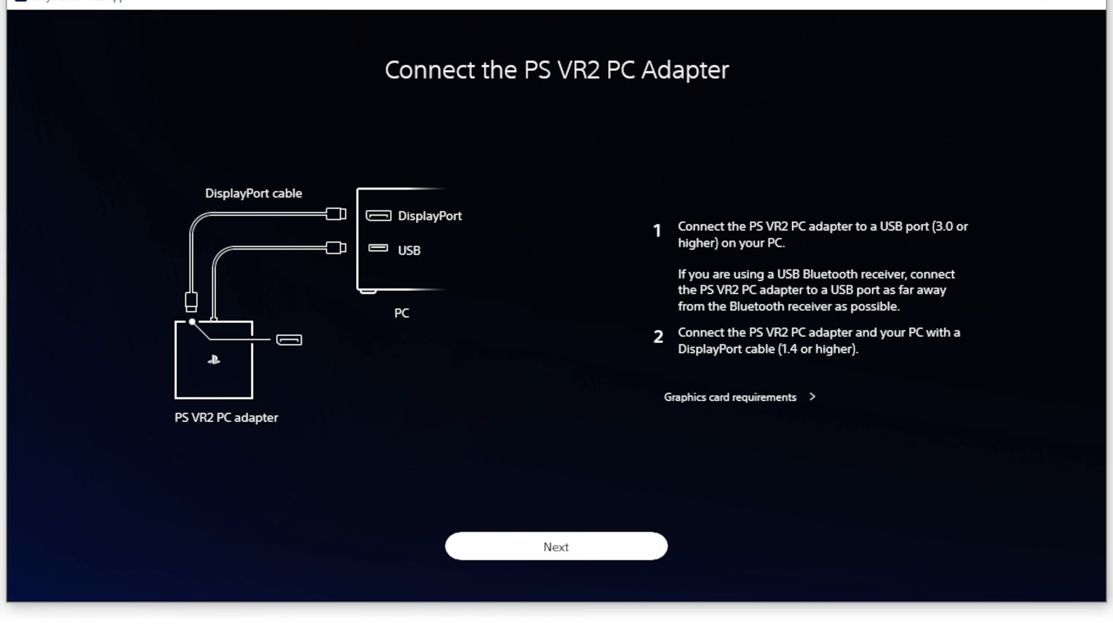
pyautogui.click(556, 545)
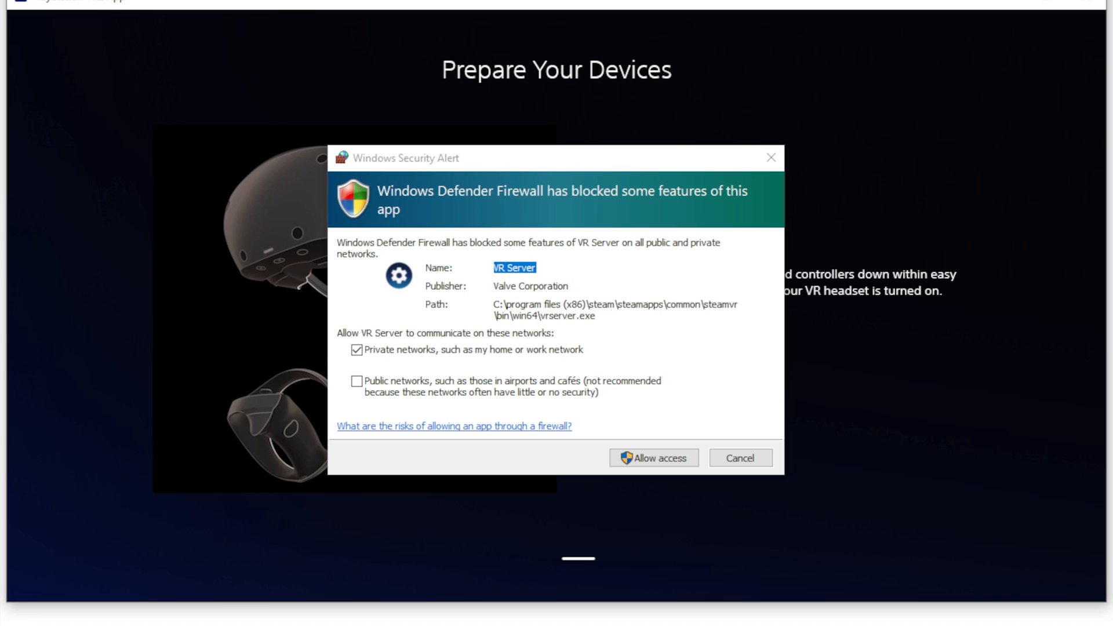
pyautogui.click(652, 457)
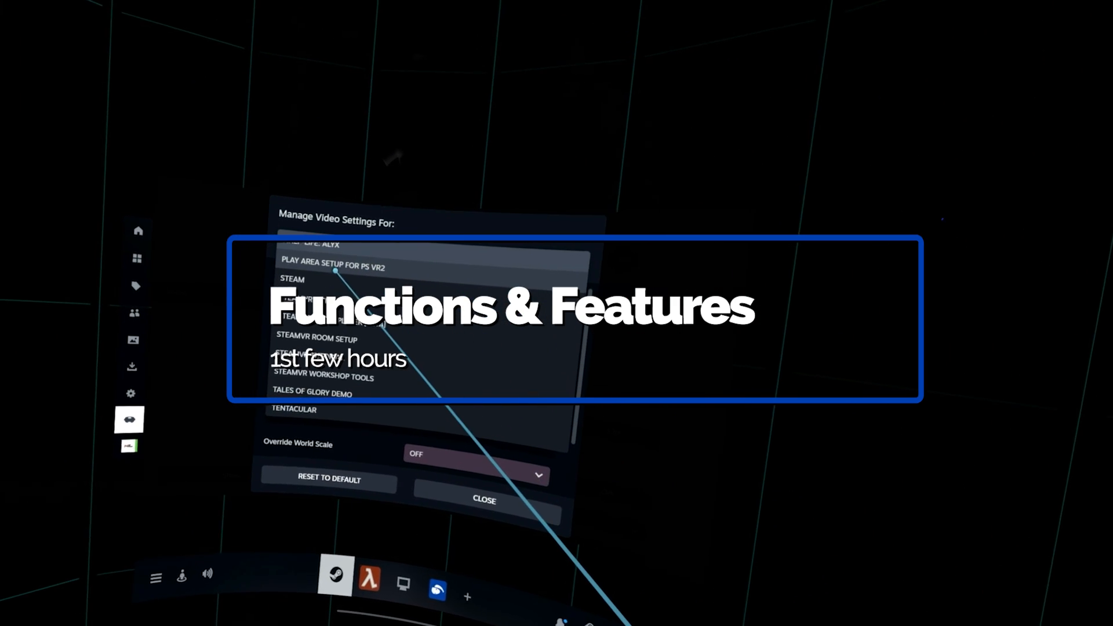
# View Half-Life: Alyx's per-game video settings, then close them to return to the Video page.
pyautogui.click(334, 243)
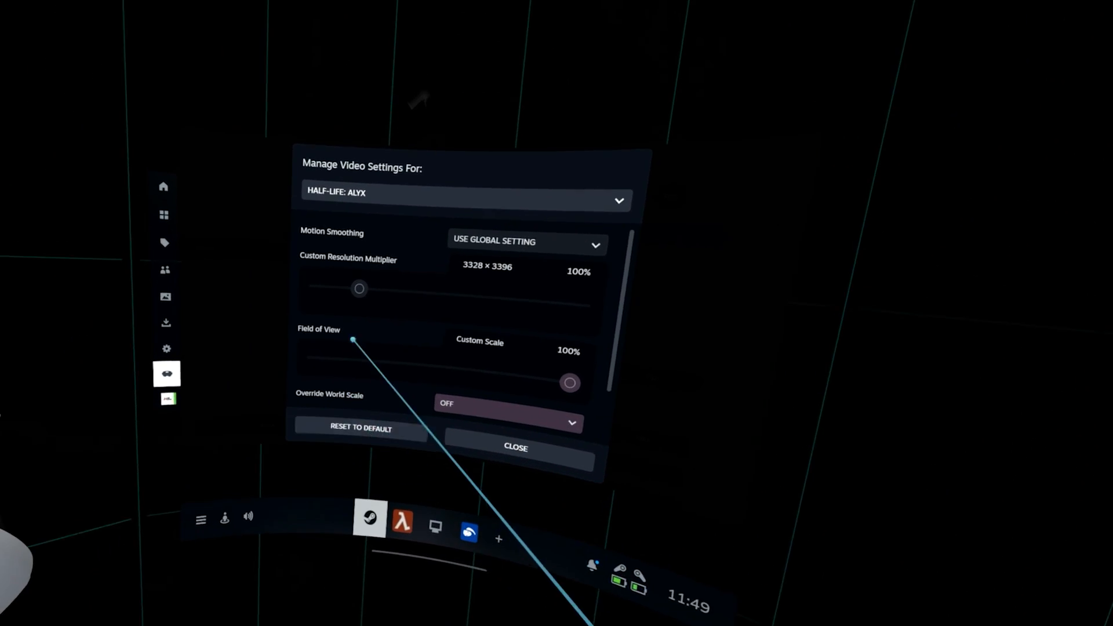
pyautogui.click(515, 448)
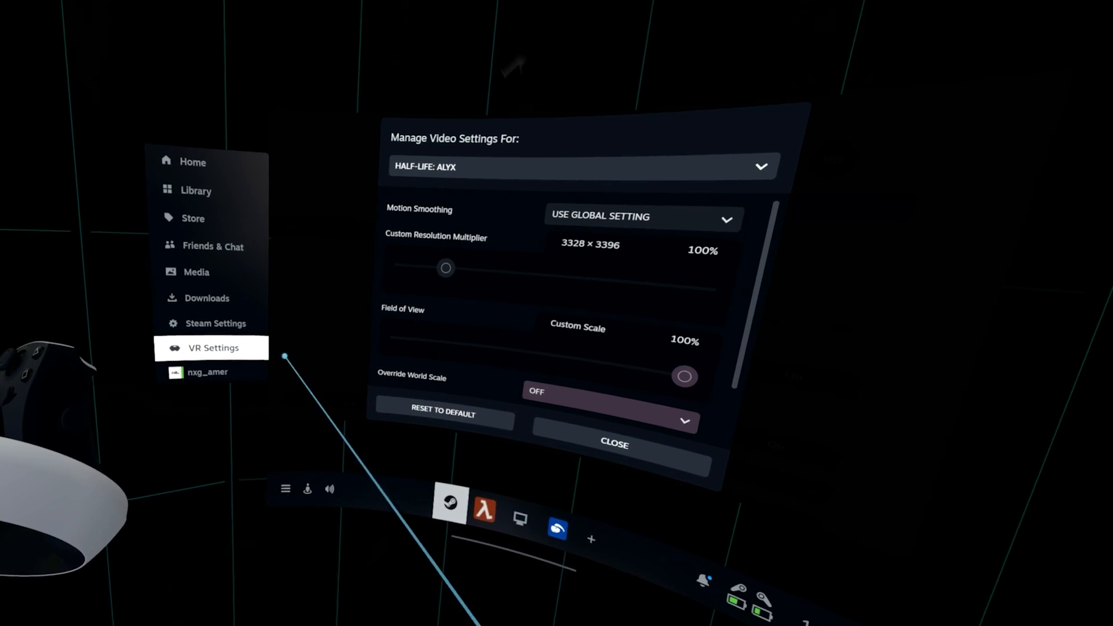
pyautogui.click(215, 324)
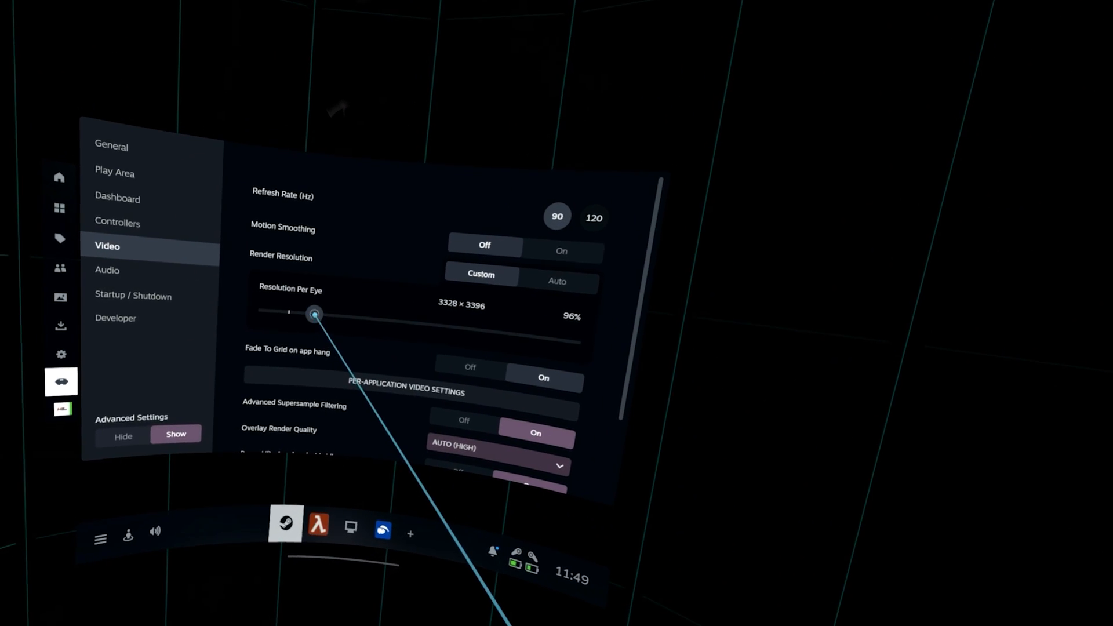
# Drag Resolution Per Eye up to about 150%, then settle it back near 134%.
pyautogui.moveTo(314, 314); pyautogui.dragTo(328, 312)
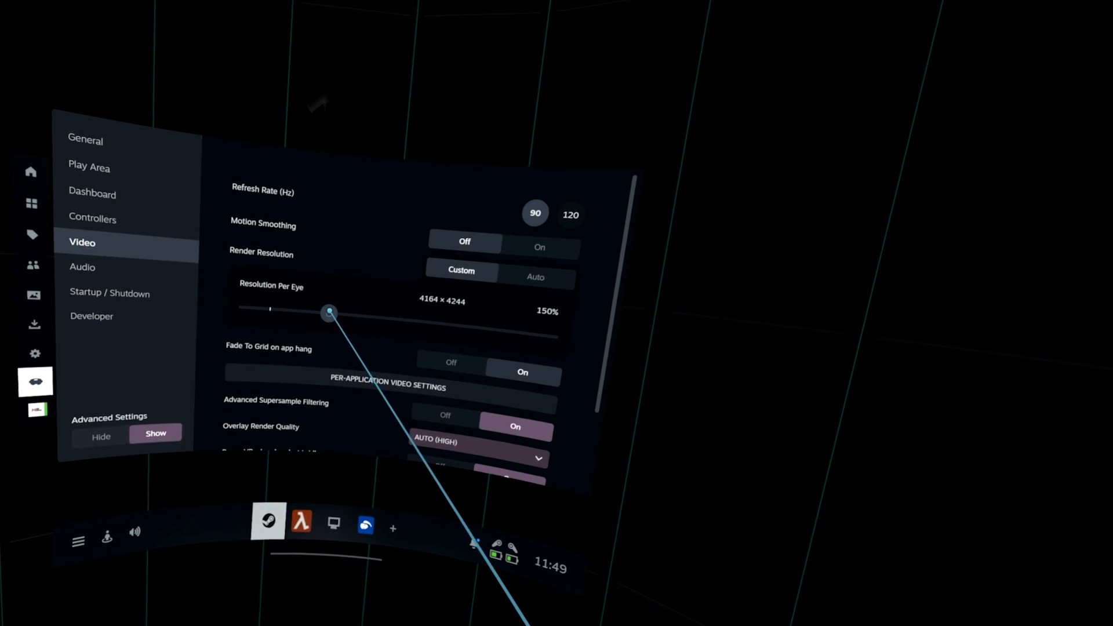
pyautogui.moveTo(328, 312); pyautogui.dragTo(320, 312)
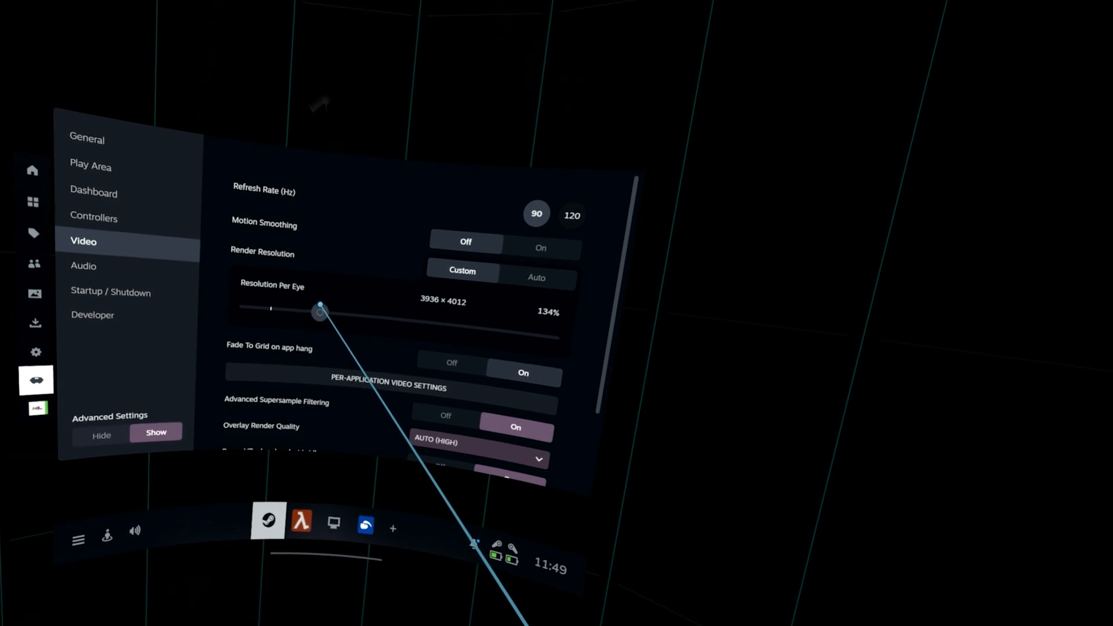
pyautogui.moveTo(319, 312); pyautogui.dragTo(328, 303)
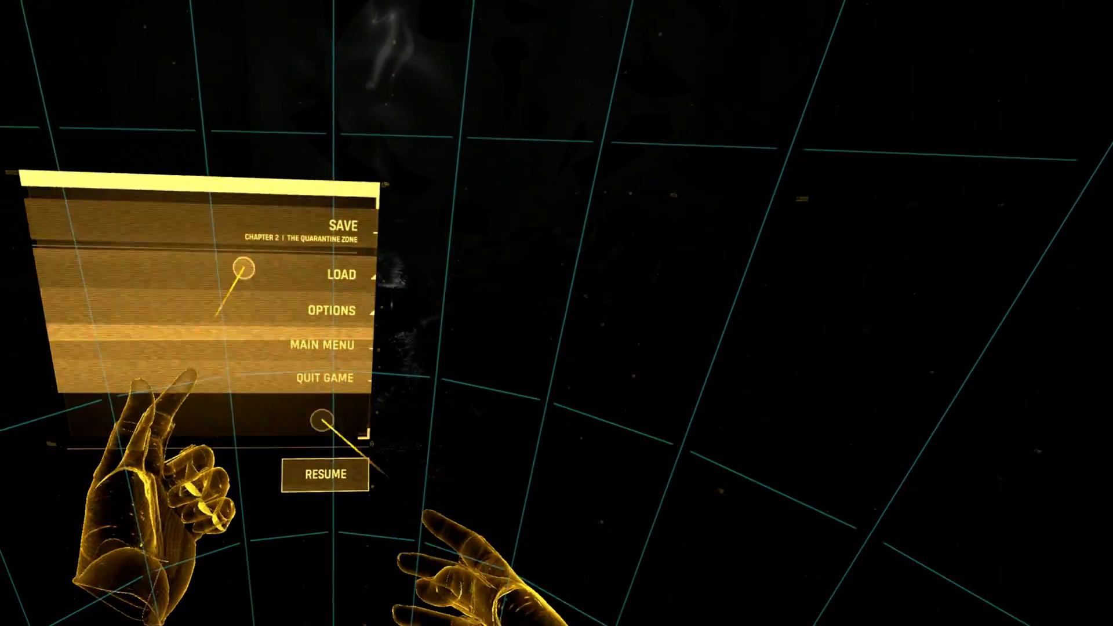
# Quit the paused Half-Life: Alyx game from its pause menu.
pyautogui.click(325, 474)
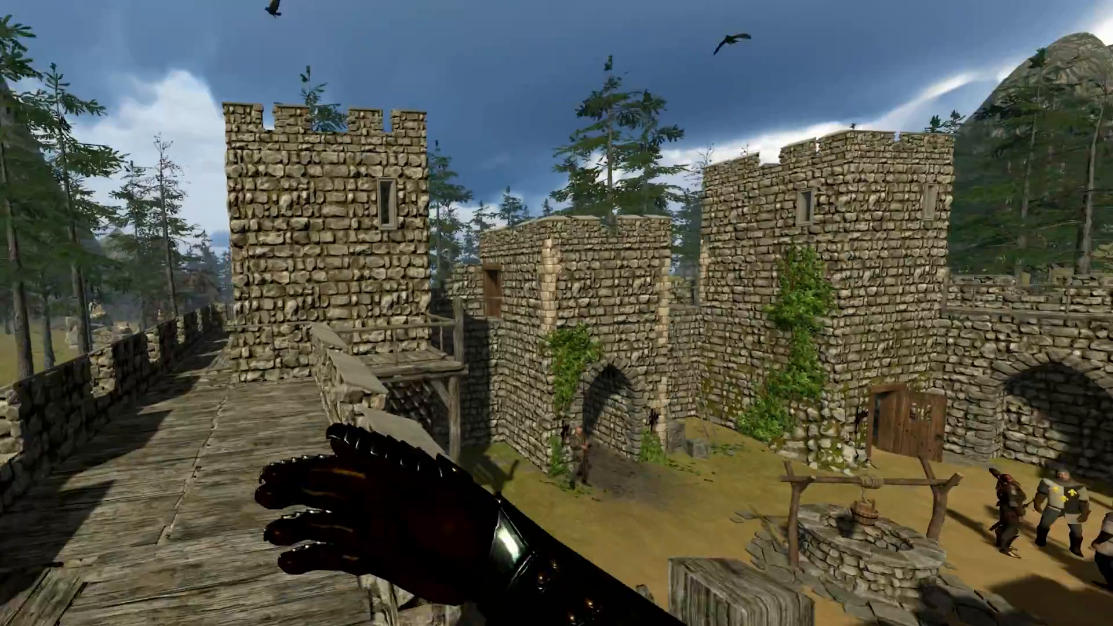
pyautogui.moveTo(556, 313)
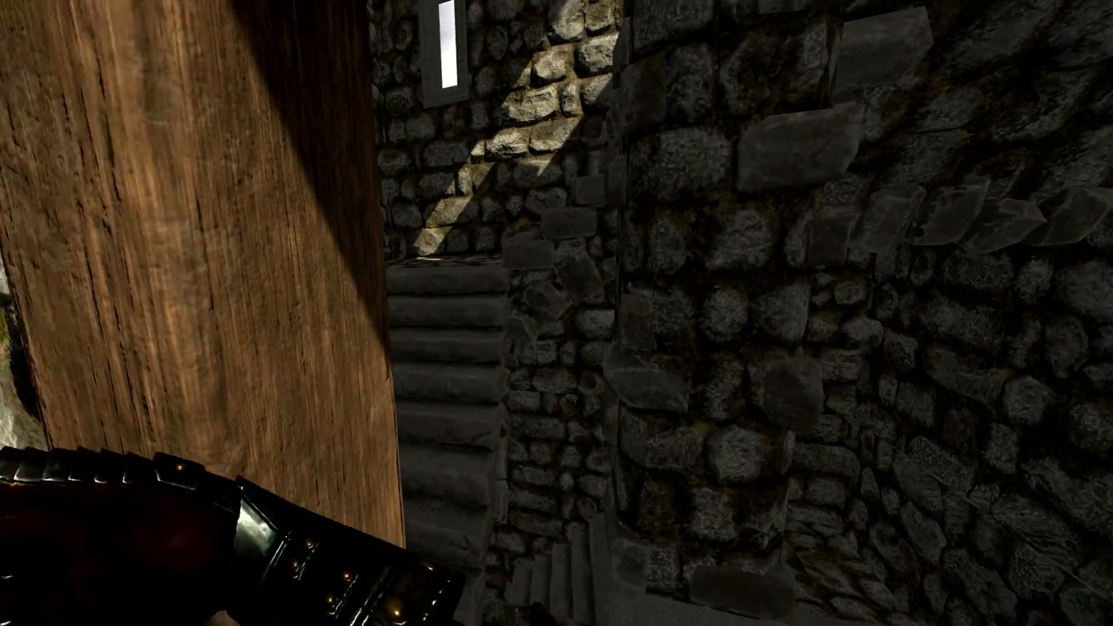
pyautogui.moveTo(556, 313)
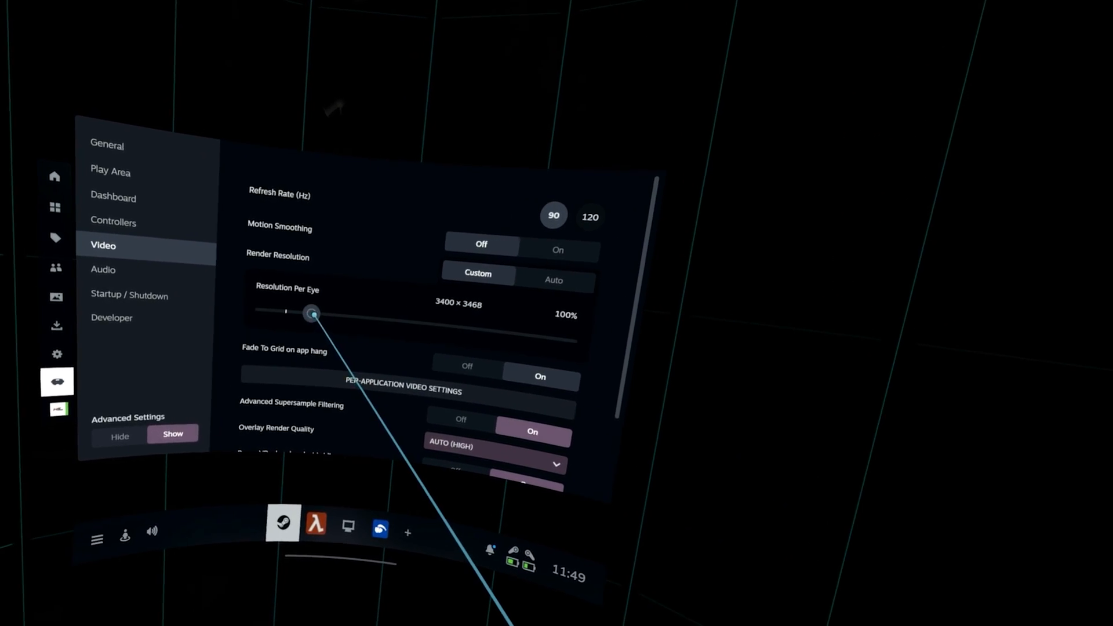
# Drag the Resolution Per Eye slider up from 100% to a higher value.
pyautogui.moveTo(311, 314); pyautogui.dragTo(328, 311)
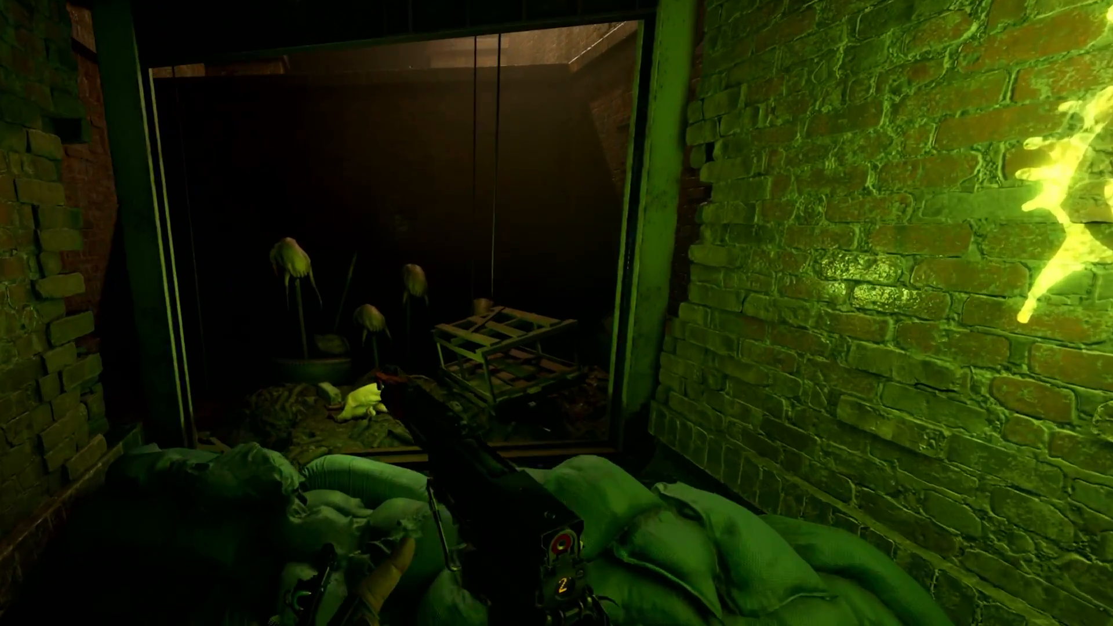
pyautogui.moveTo(556, 313)
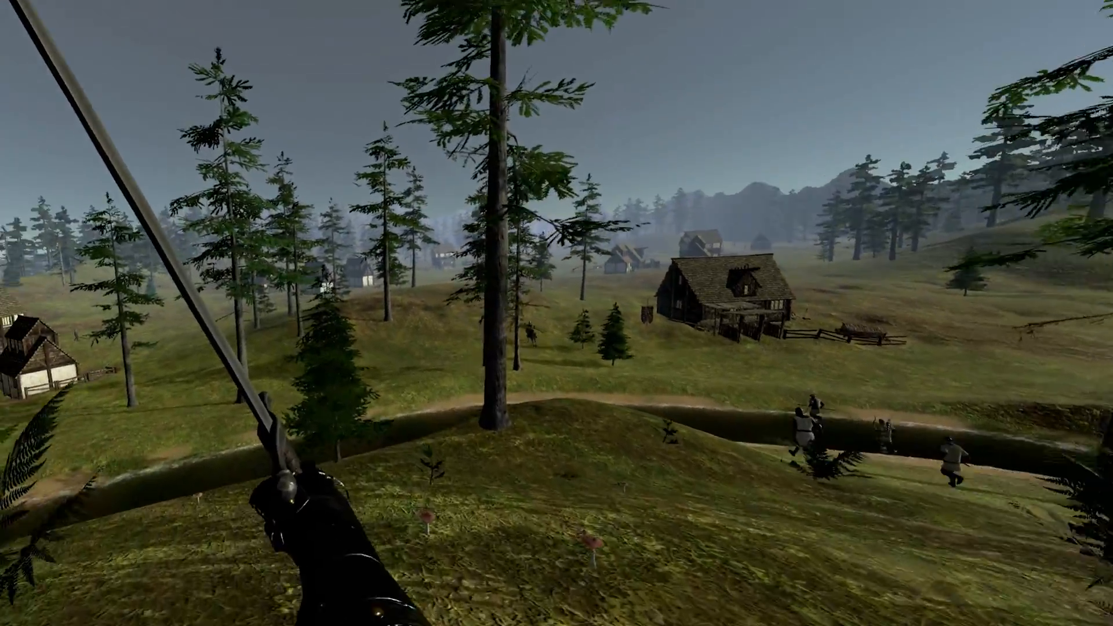
pyautogui.moveTo(556, 313)
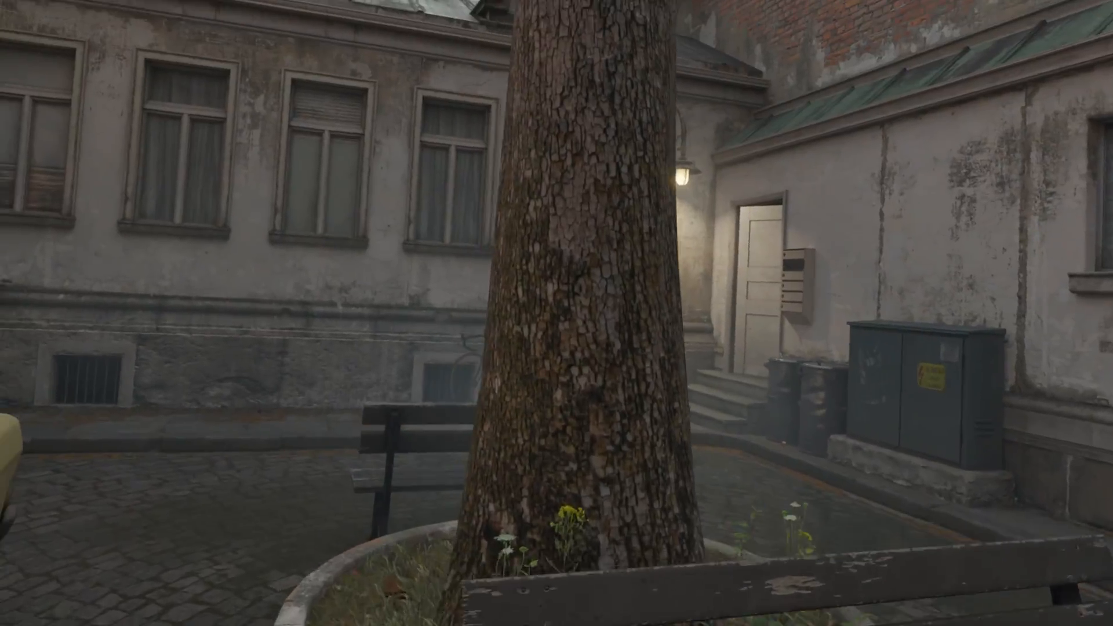
pyautogui.moveTo(556, 313)
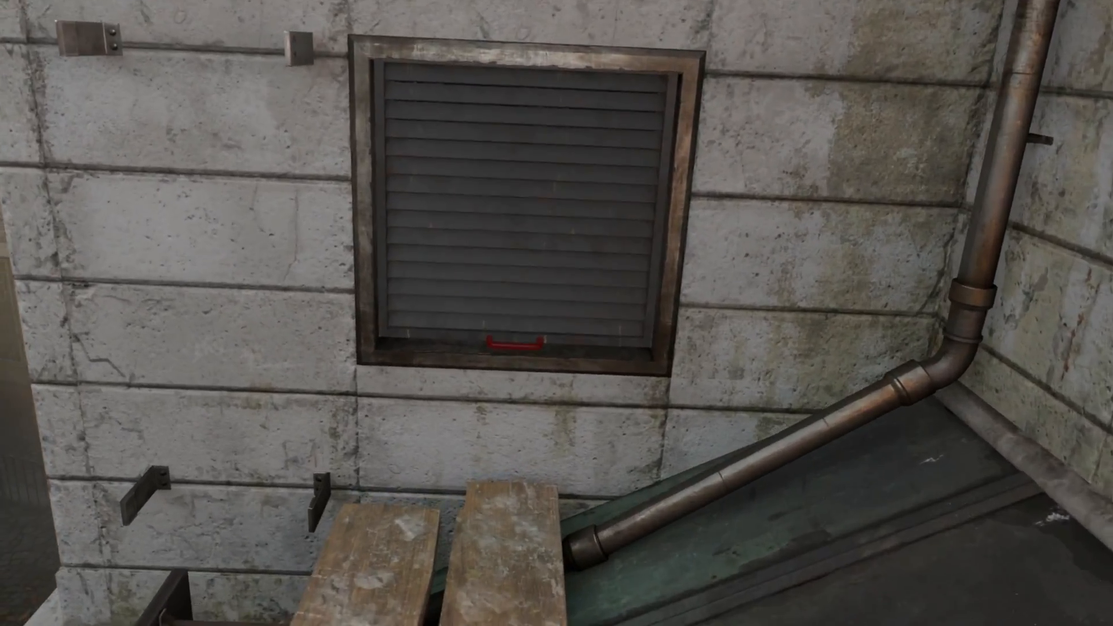
# Interact in the Half-Life: Alyx courtyard while exploring near the shuttered wall vent.
pyautogui.click(508, 341)
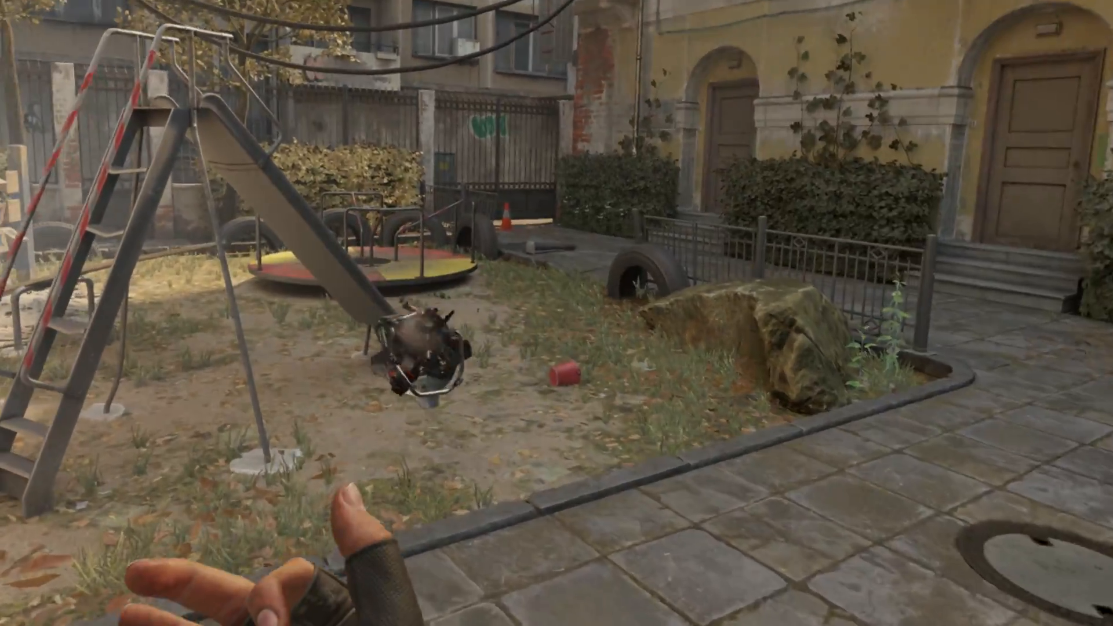
pyautogui.moveTo(556, 313)
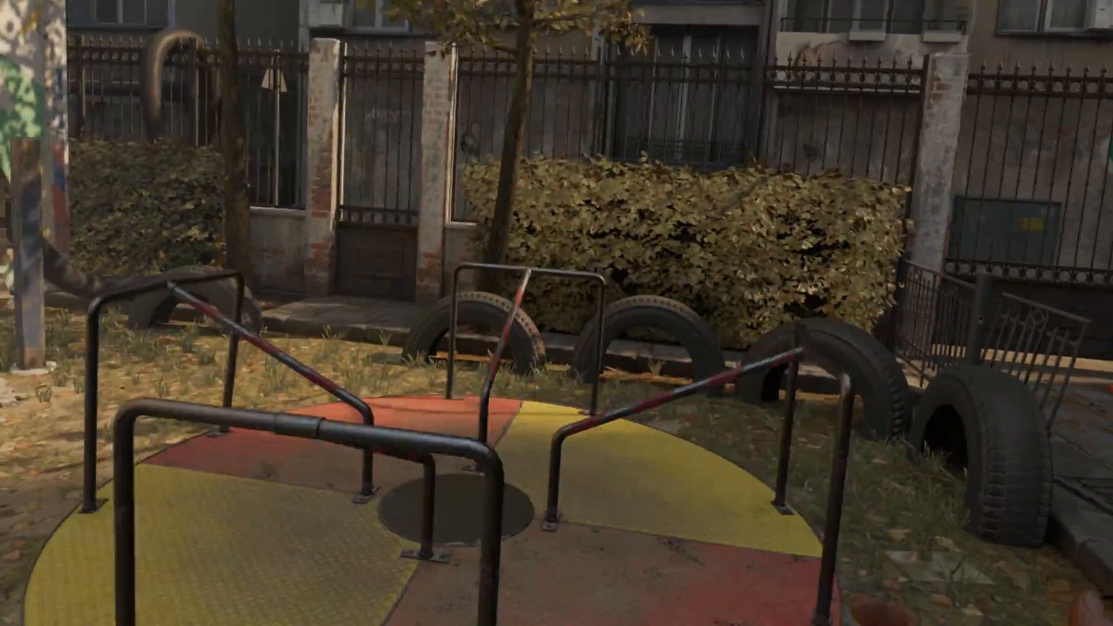